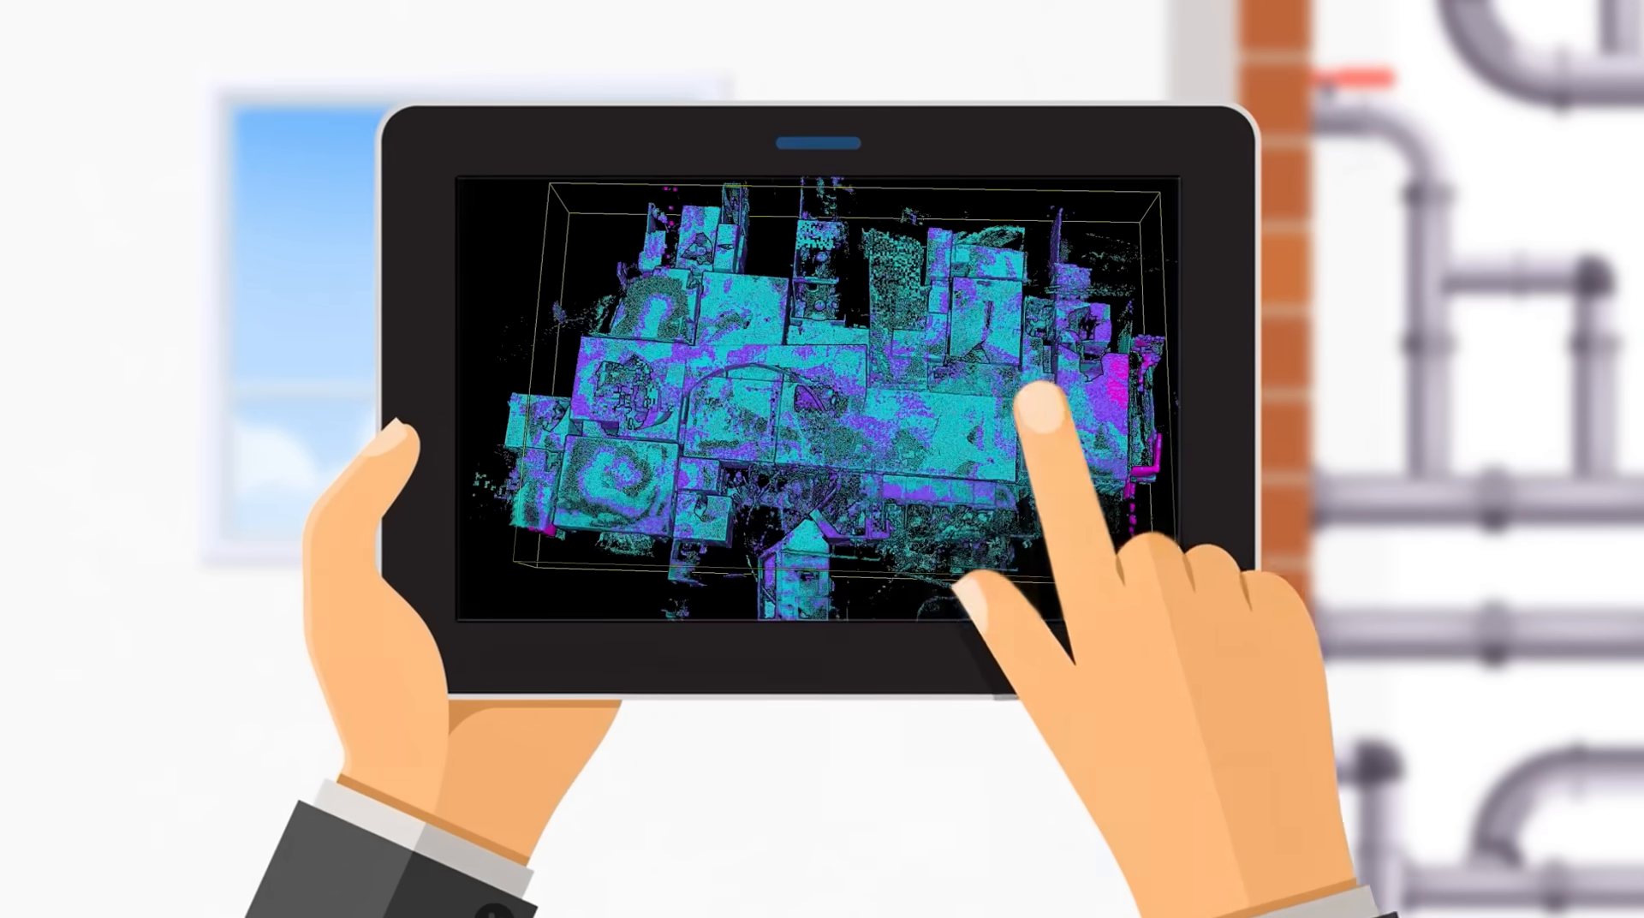
Orbit the thermal point-cloud building by tilting it down, then swinging sideways for a closer view
drag(1038, 430, 1033, 514)
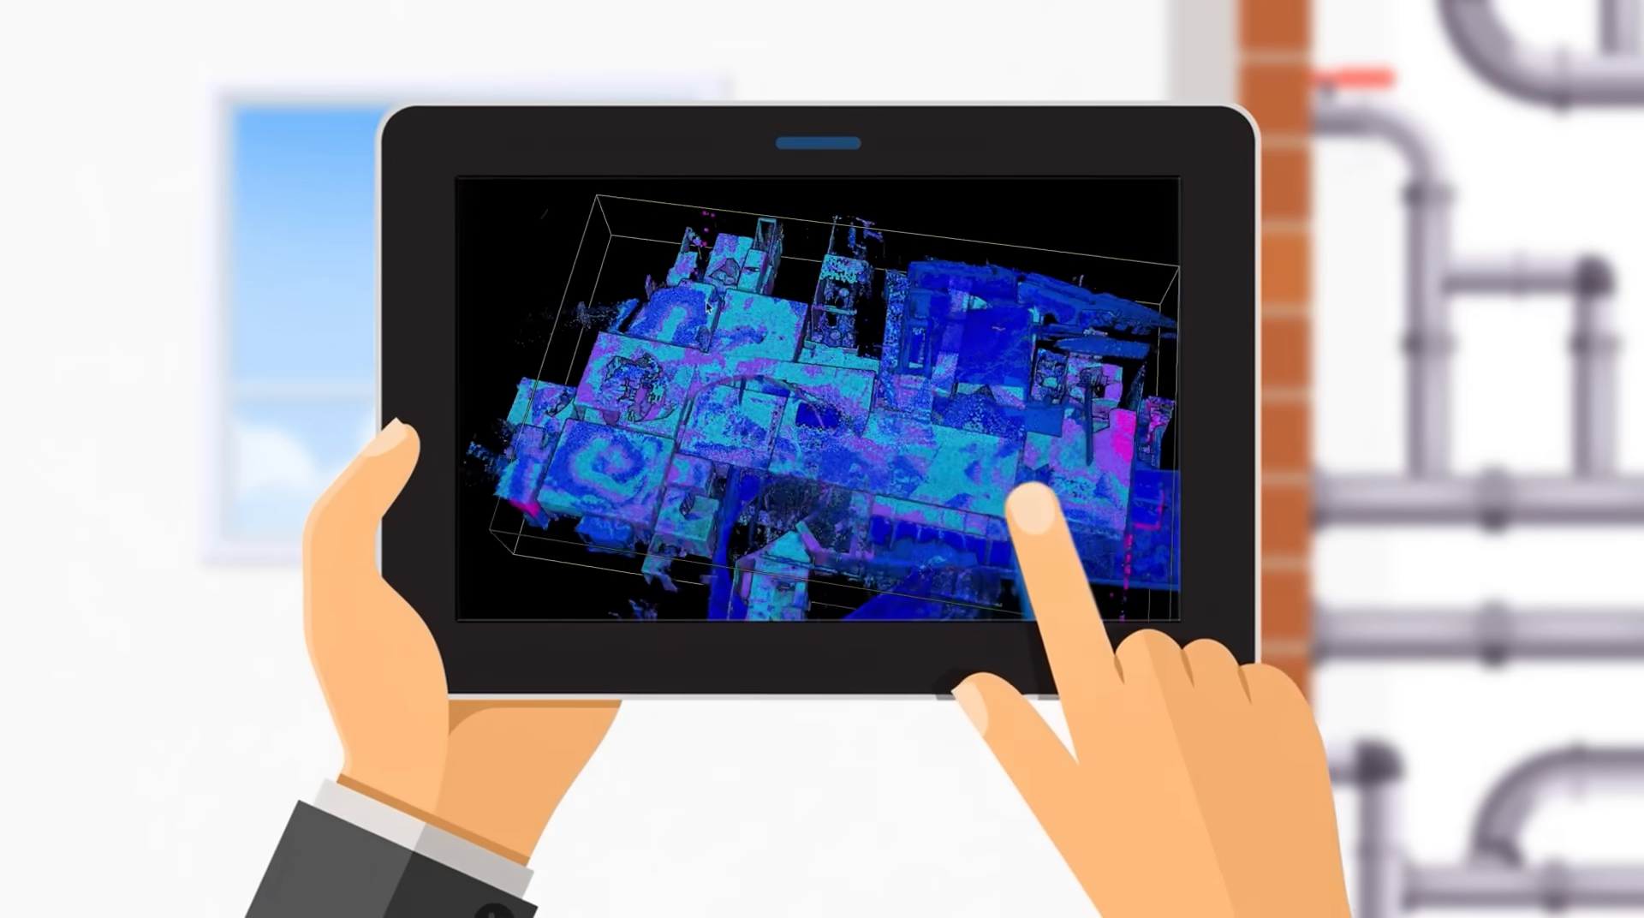
drag(1033, 514, 975, 513)
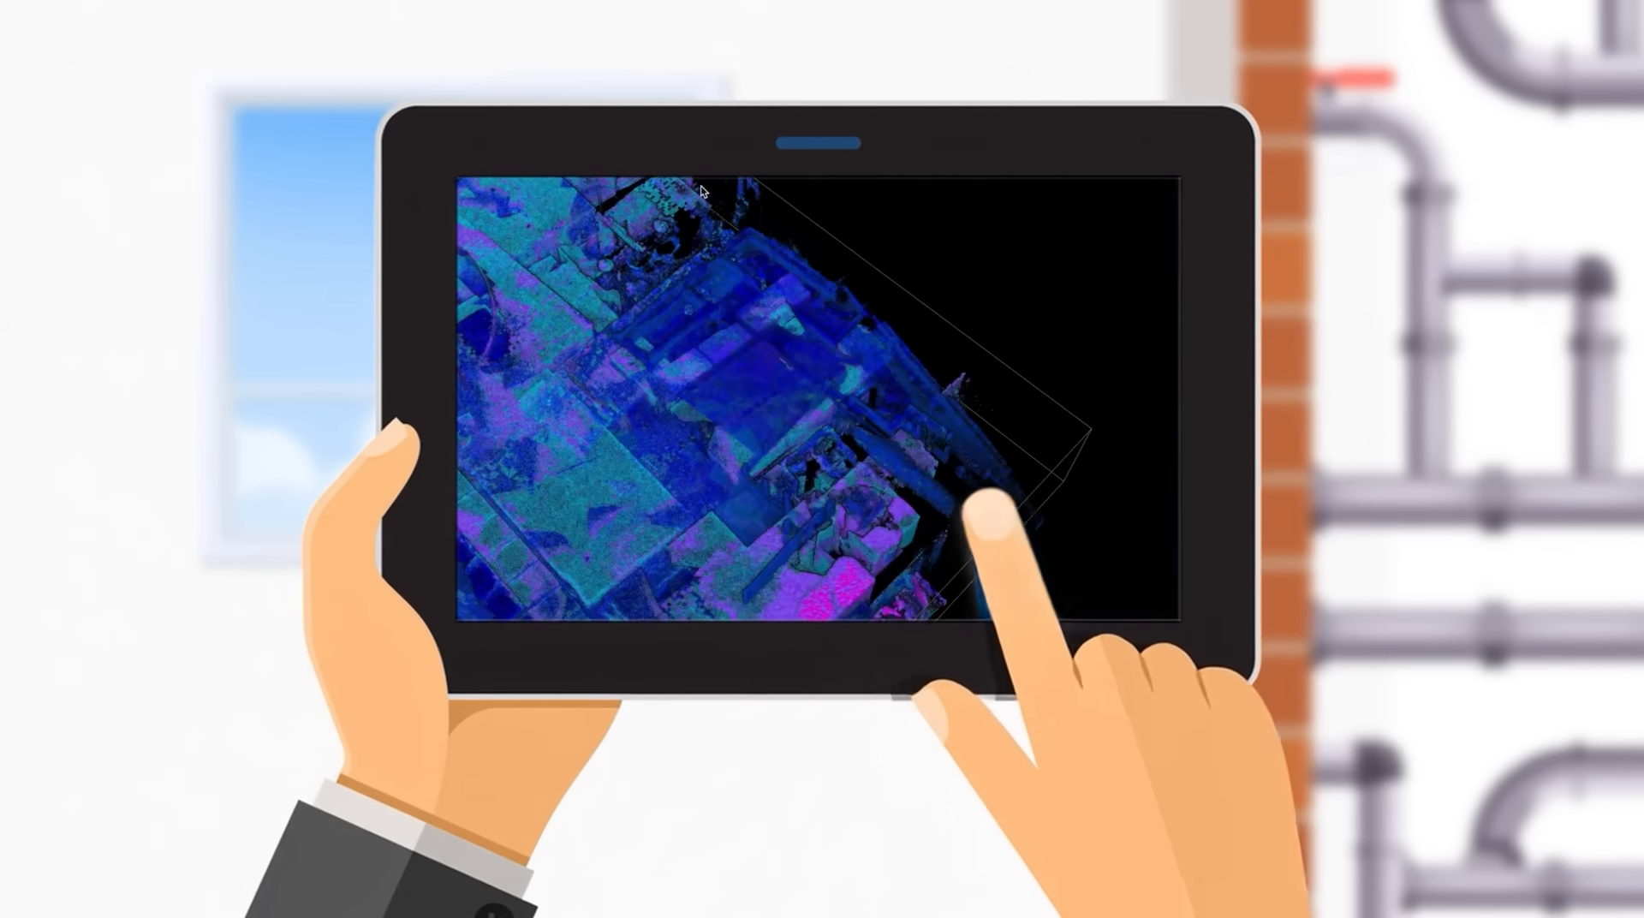